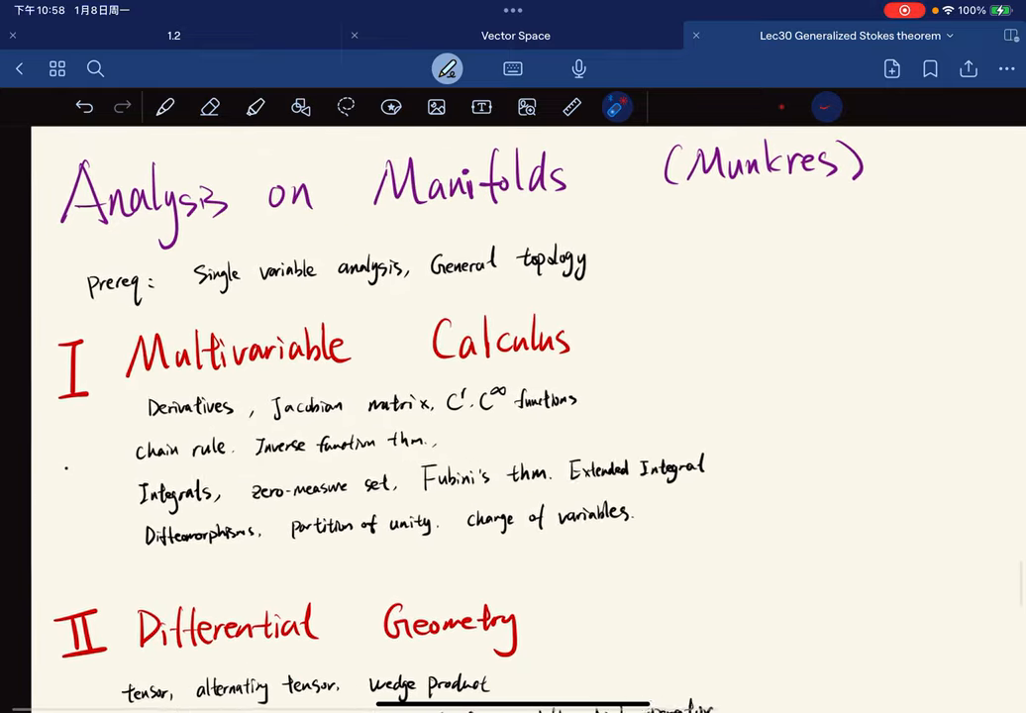
Step: Underline 'Single variable analysis' and 'General topology' in red, then ring both together in a red oval
scroll(down, 3)
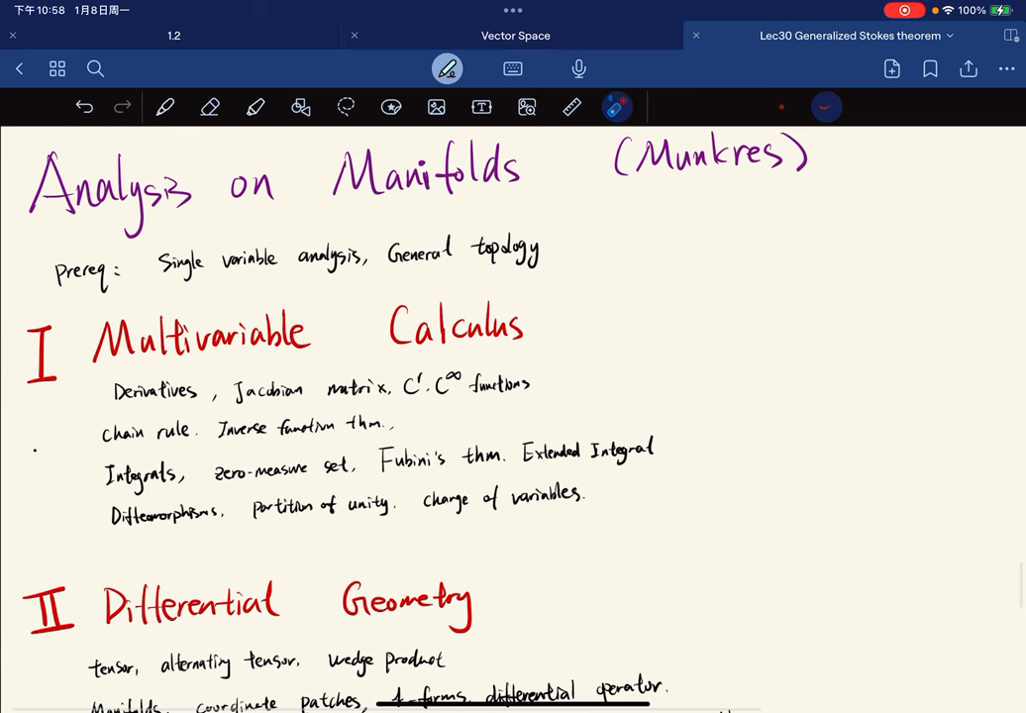
drag(156, 281, 230, 281)
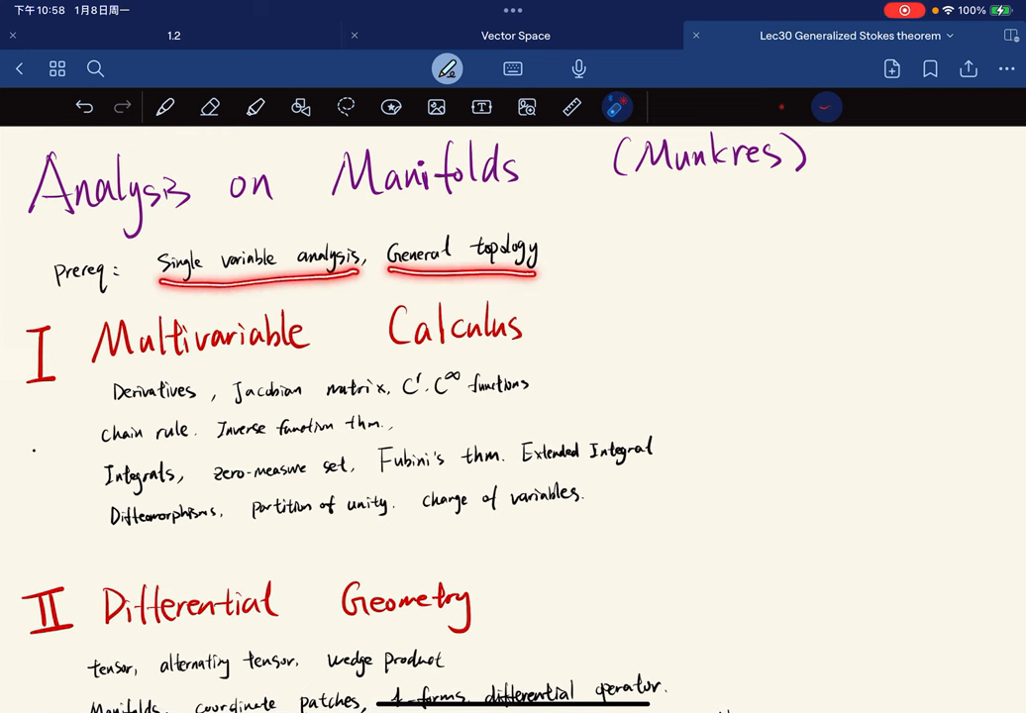
drag(366, 275, 539, 281)
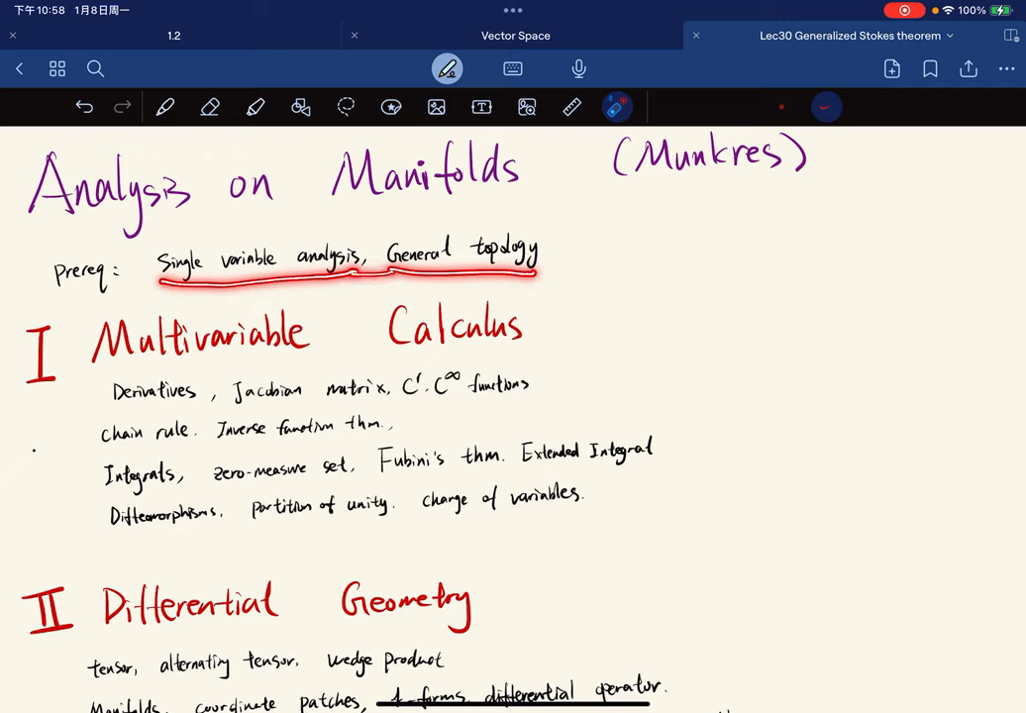
drag(154, 287, 551, 248)
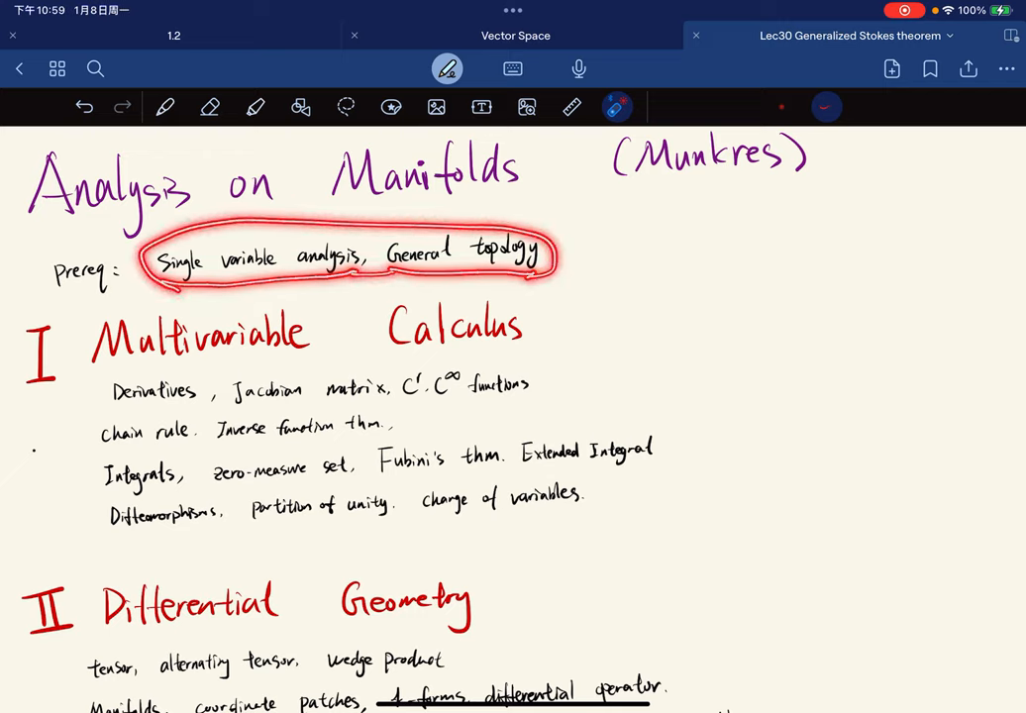
scroll(down, 3)
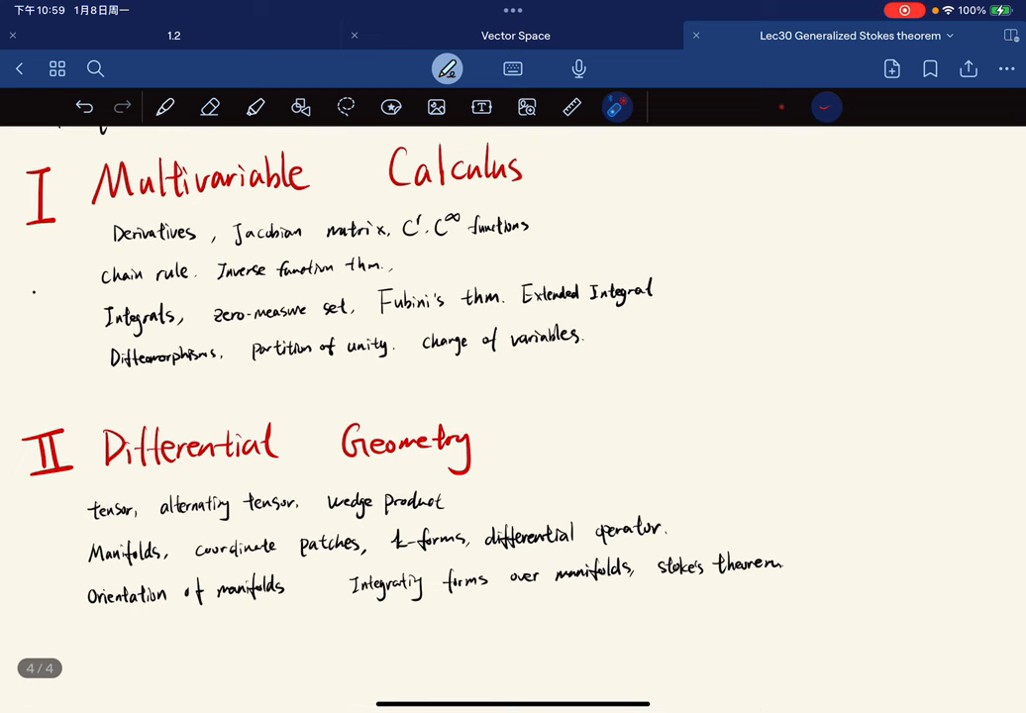
scroll(down, 3)
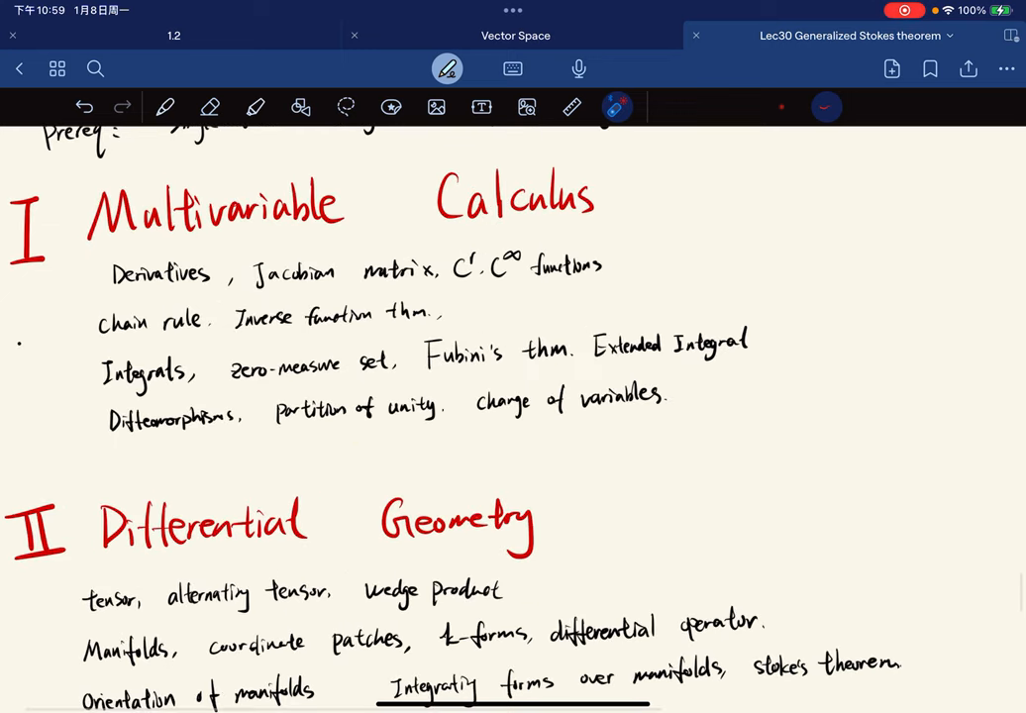
Step: Handwrite 'Implicit fcn thm.' in black after 'Inverse function thm.' on the chain rule line
drag(109, 288, 436, 281)
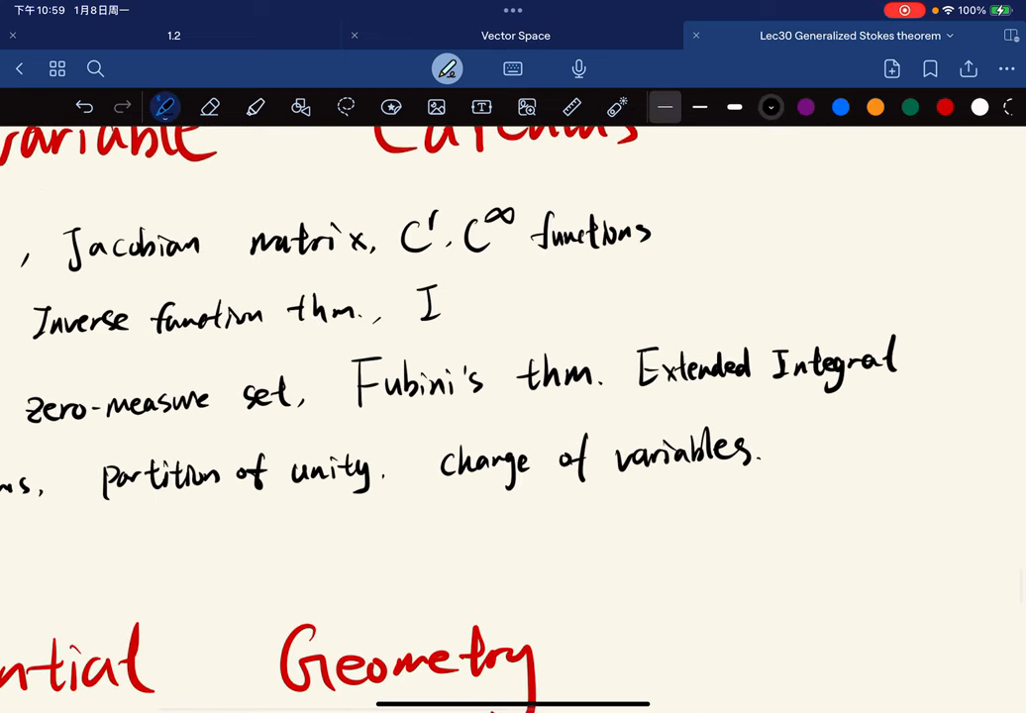
text(Implici)
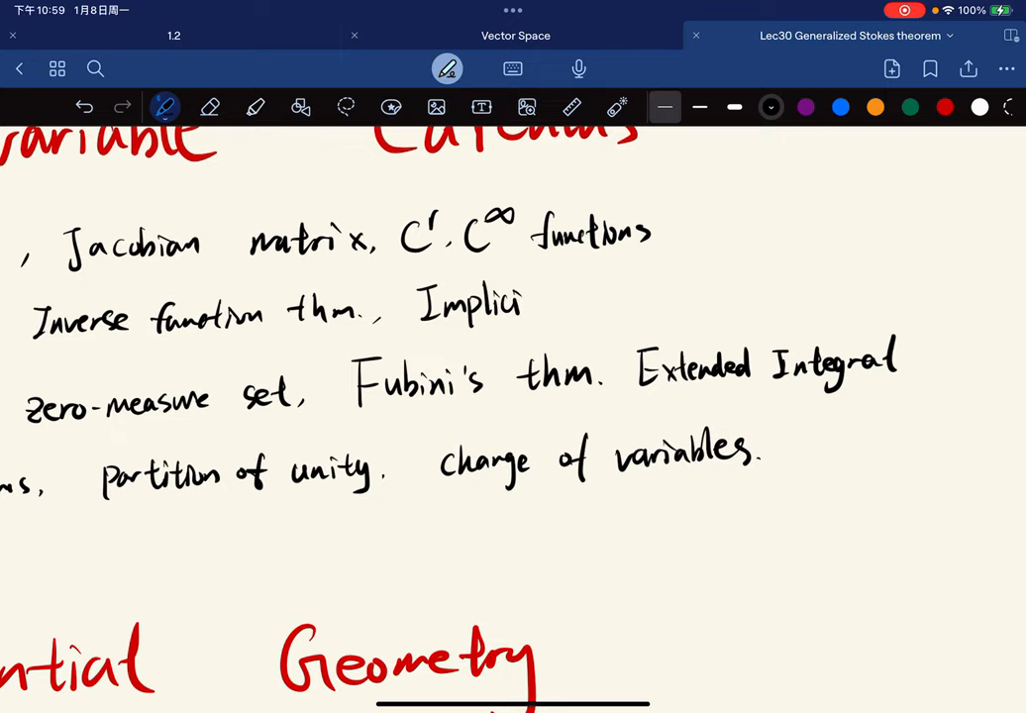
drag(535, 301, 654, 301)
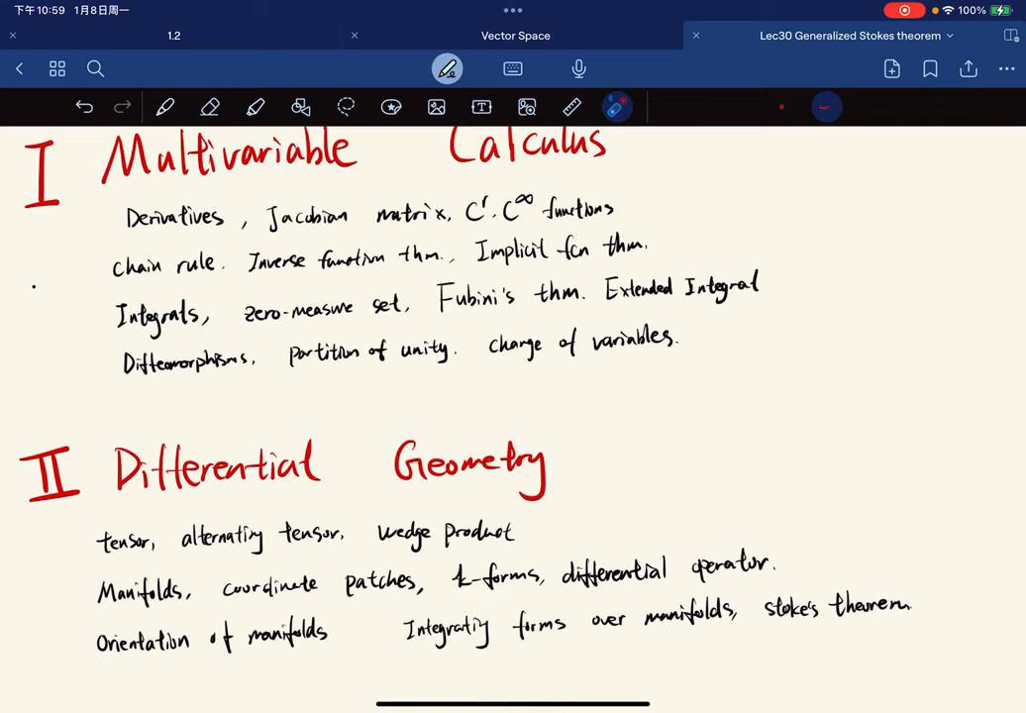
drag(109, 341, 217, 341)
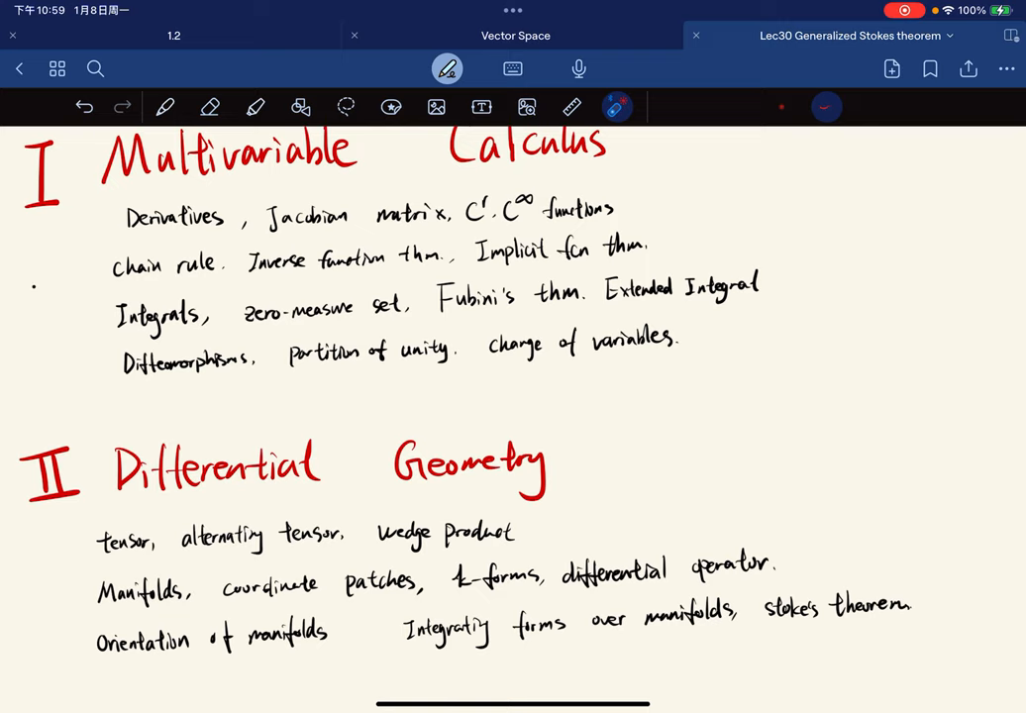
drag(245, 323, 399, 319)
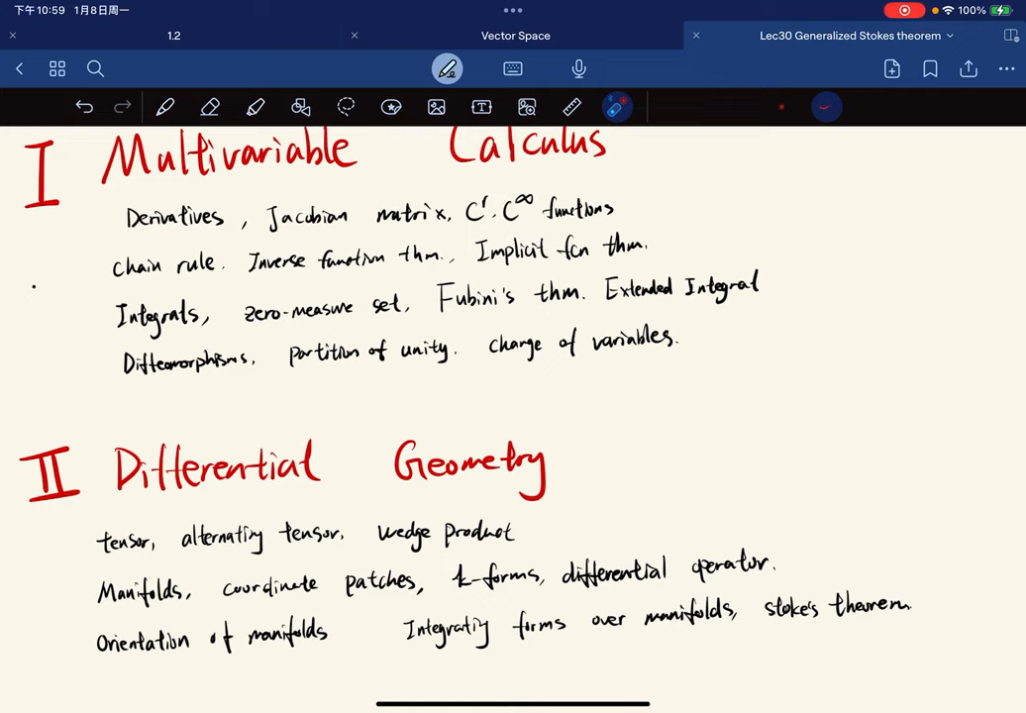
drag(426, 297, 591, 297)
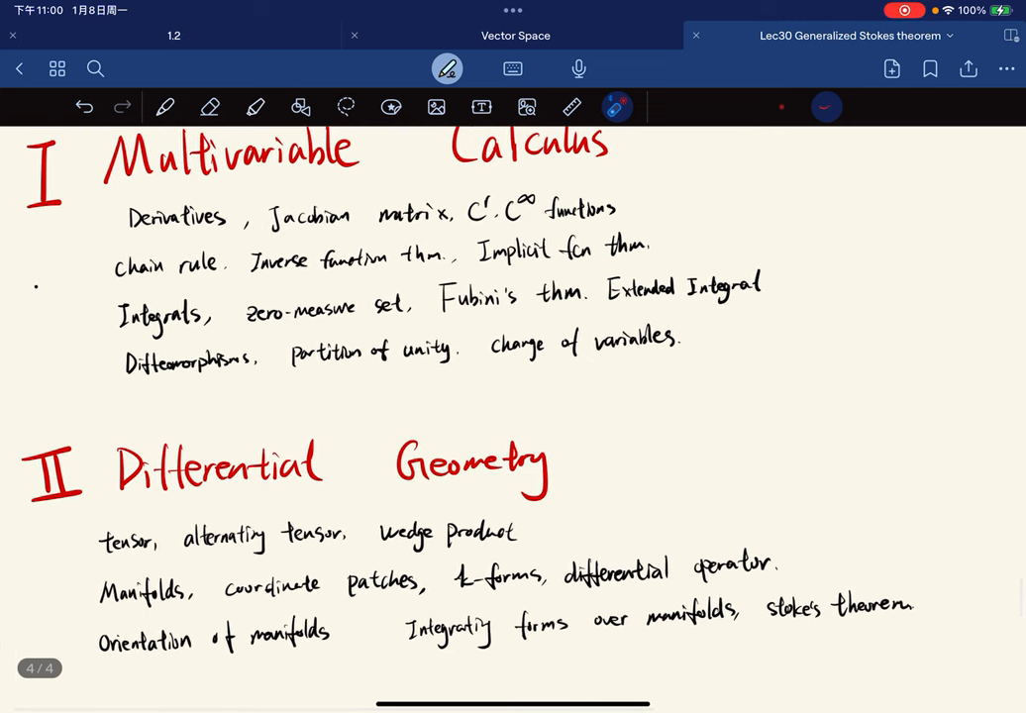
Step: Underline 'Diffeomorphisms', 'partition of unity' and 'change of variables' in red
drag(599, 309, 653, 309)
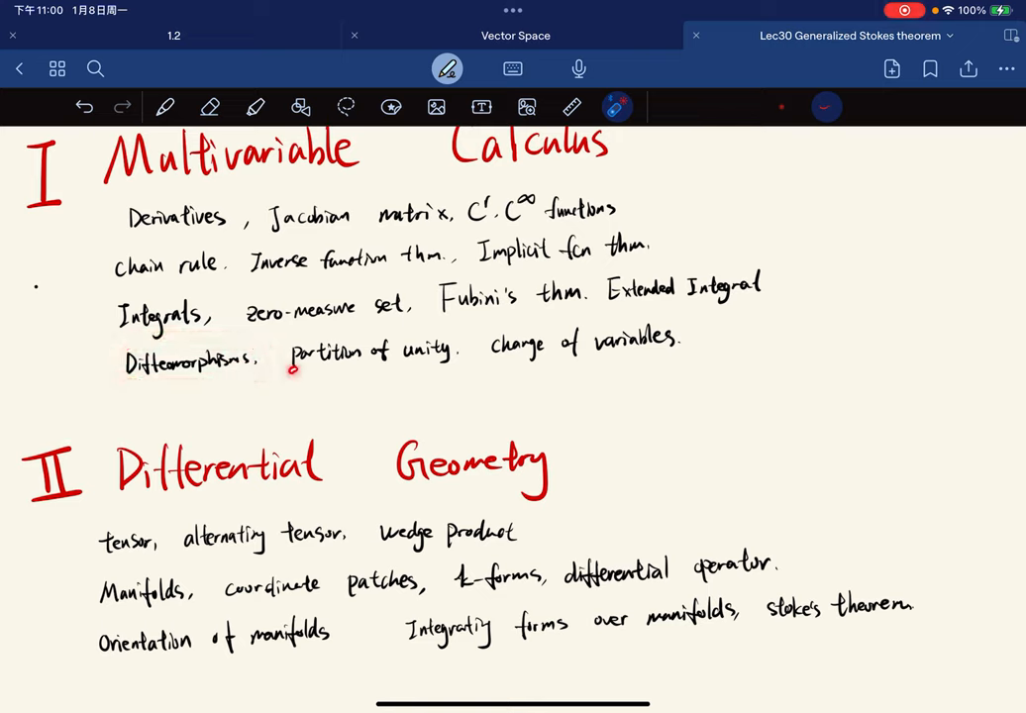
drag(287, 377, 455, 352)
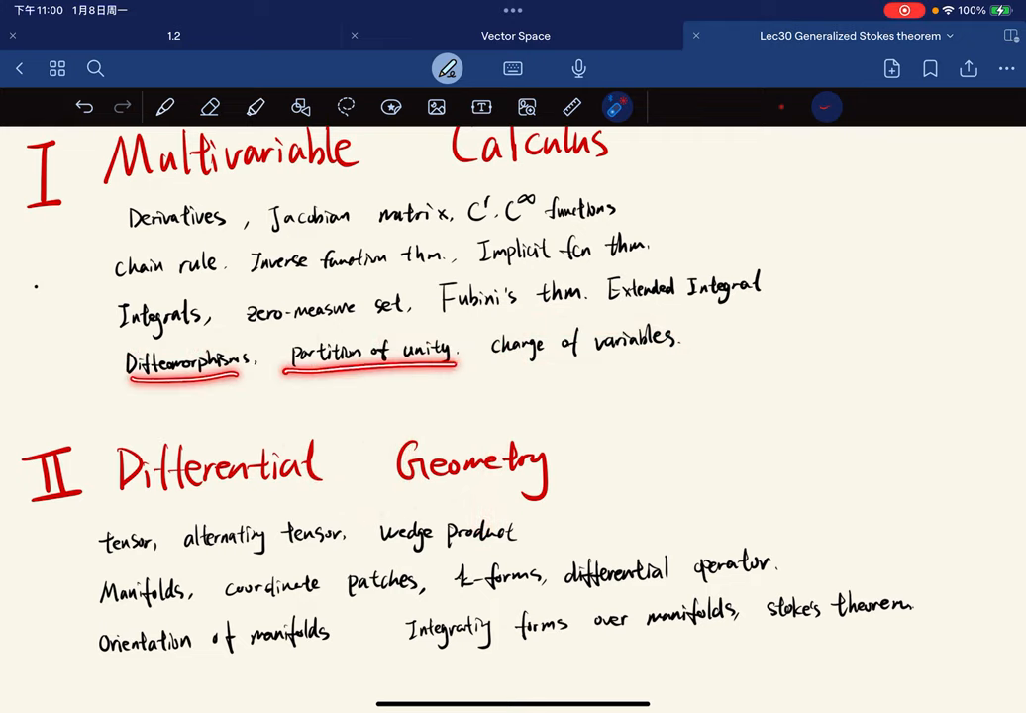
drag(491, 361, 677, 357)
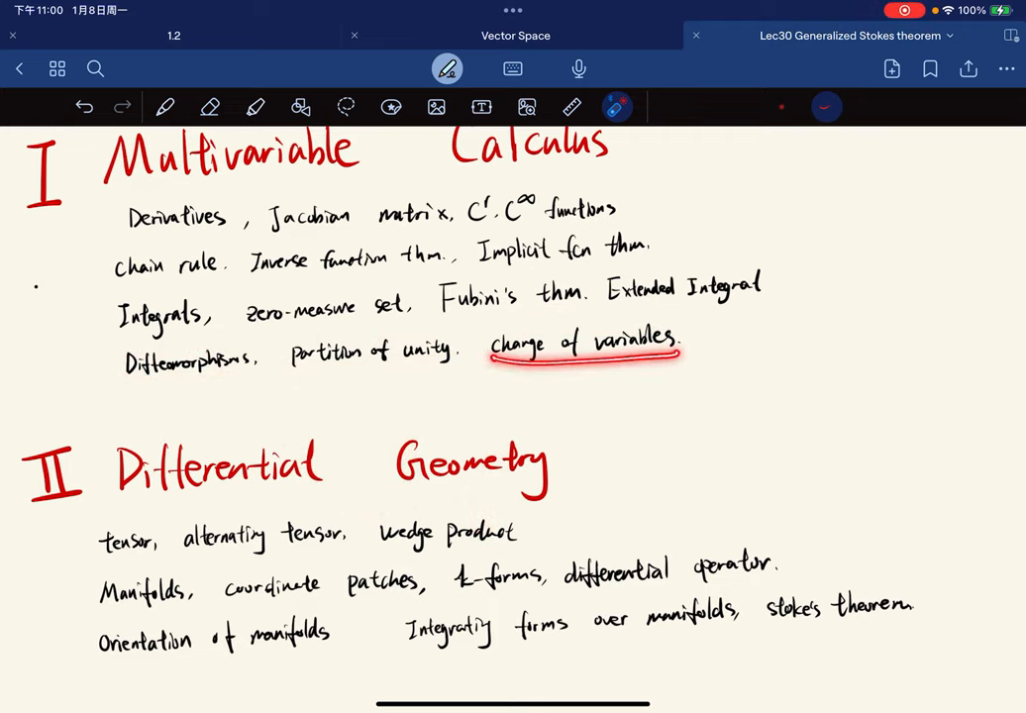
scroll(down, 3)
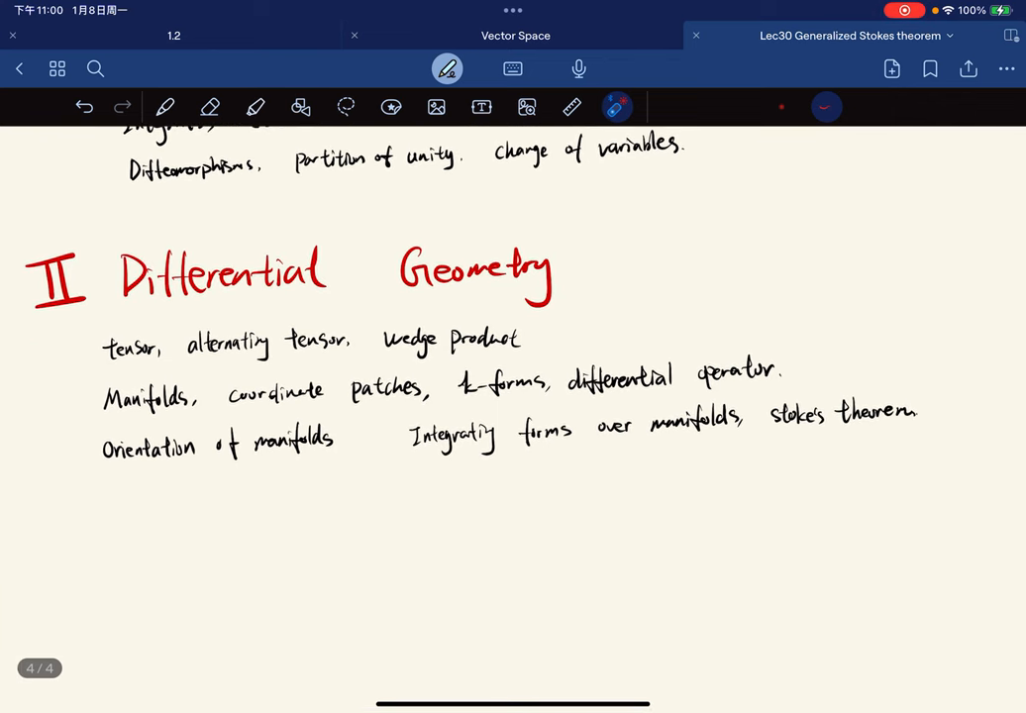
drag(103, 356, 208, 356)
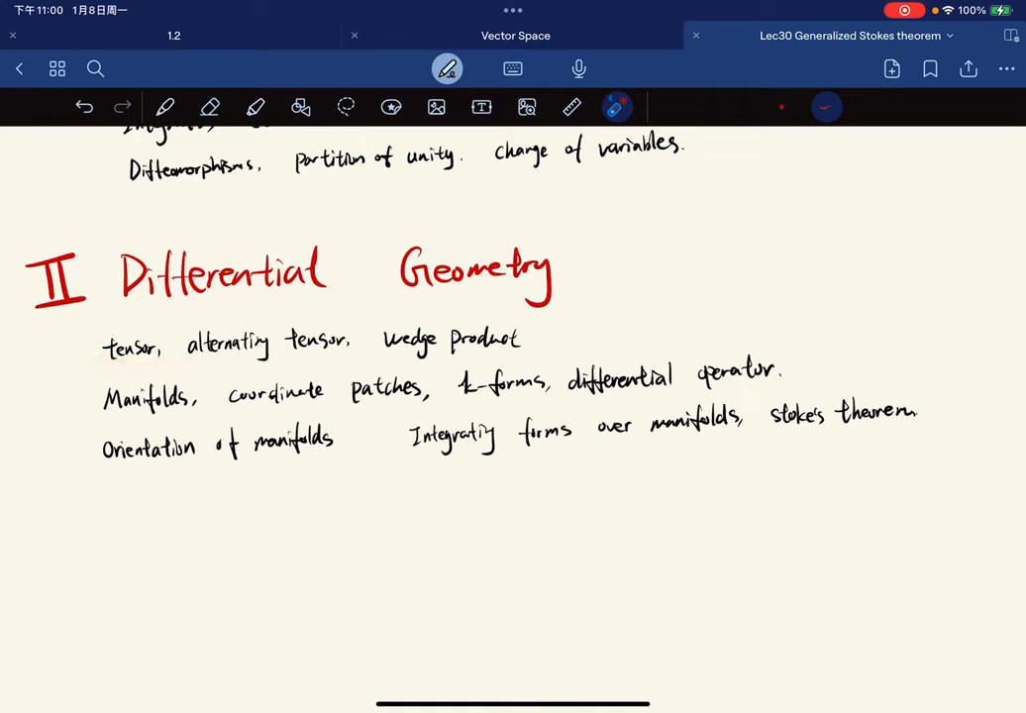
drag(188, 364, 361, 358)
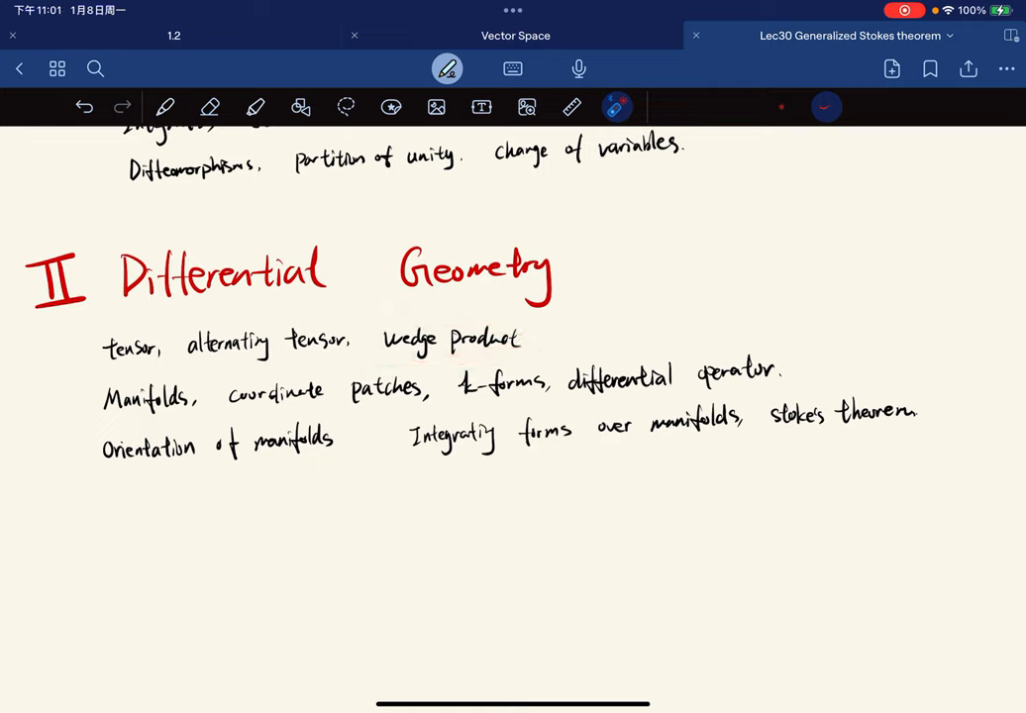
drag(188, 361, 341, 352)
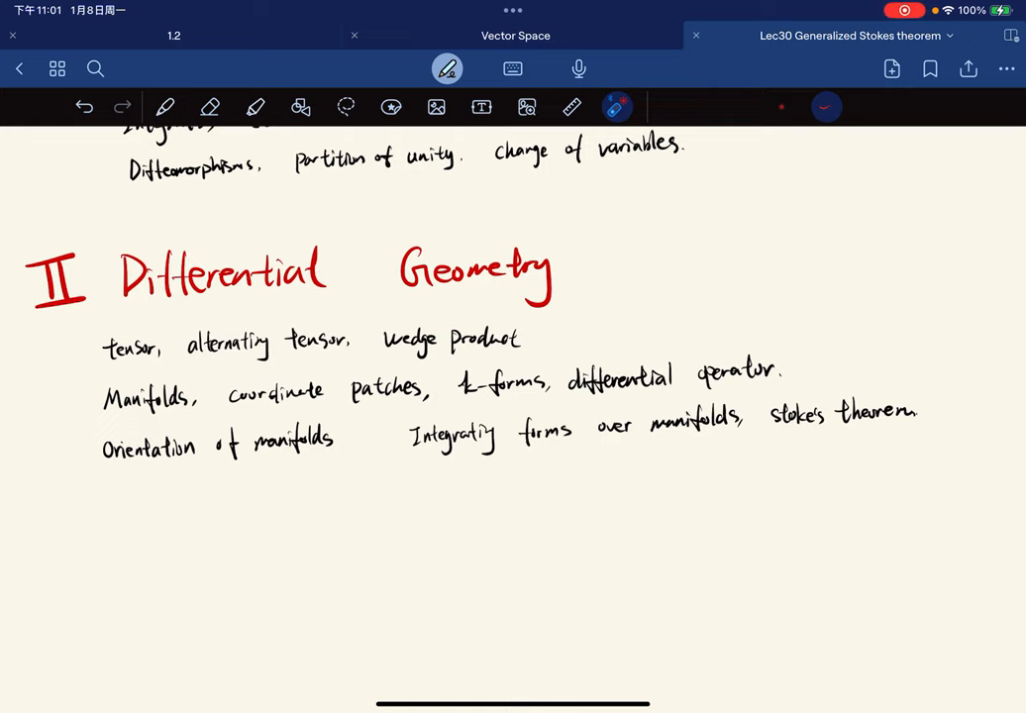
drag(103, 361, 544, 340)
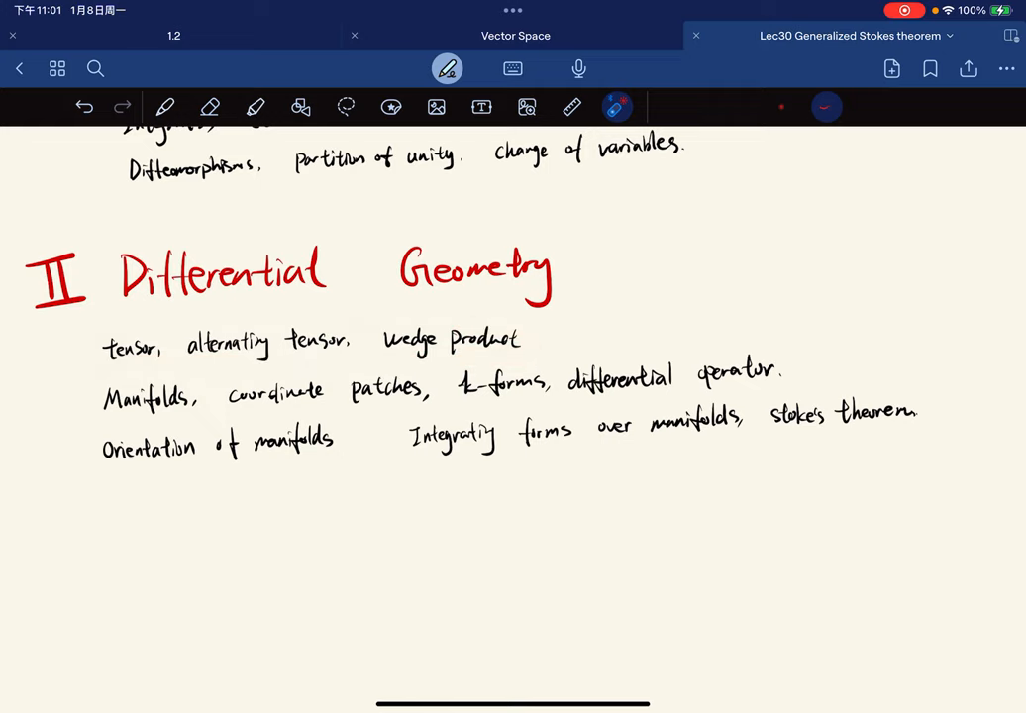
drag(103, 361, 178, 367)
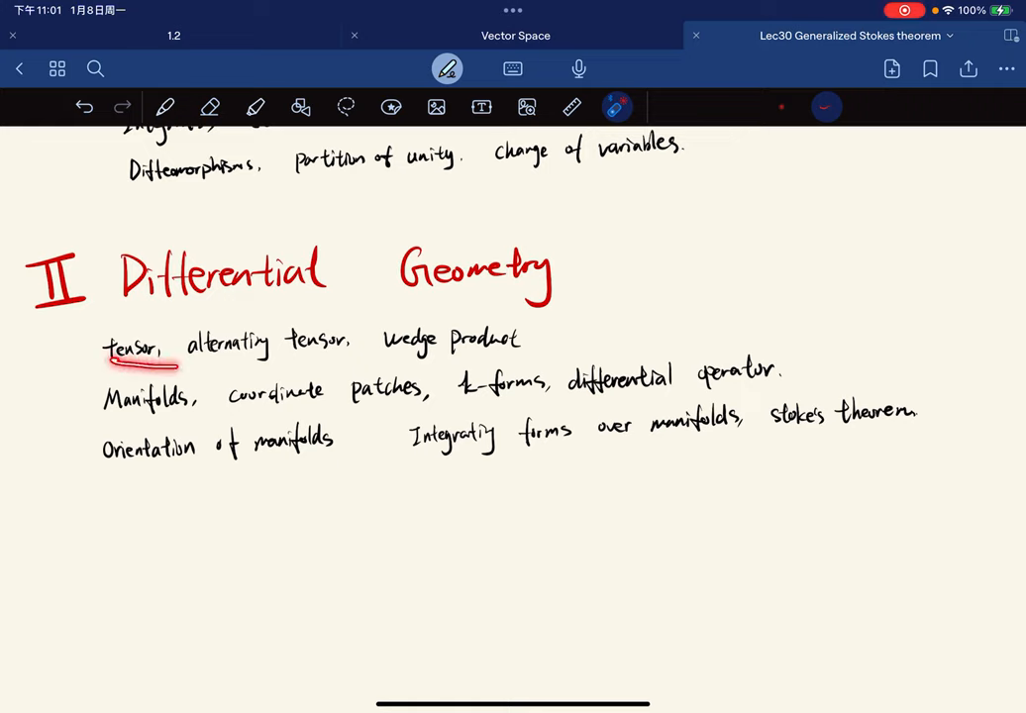
drag(103, 347, 531, 346)
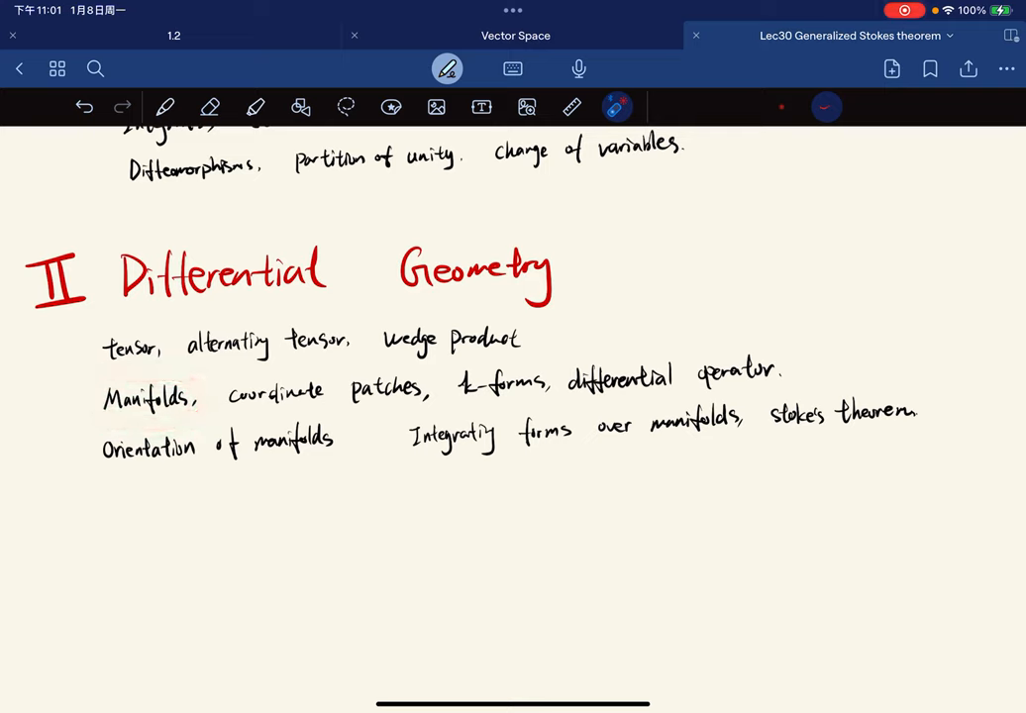
drag(228, 410, 436, 410)
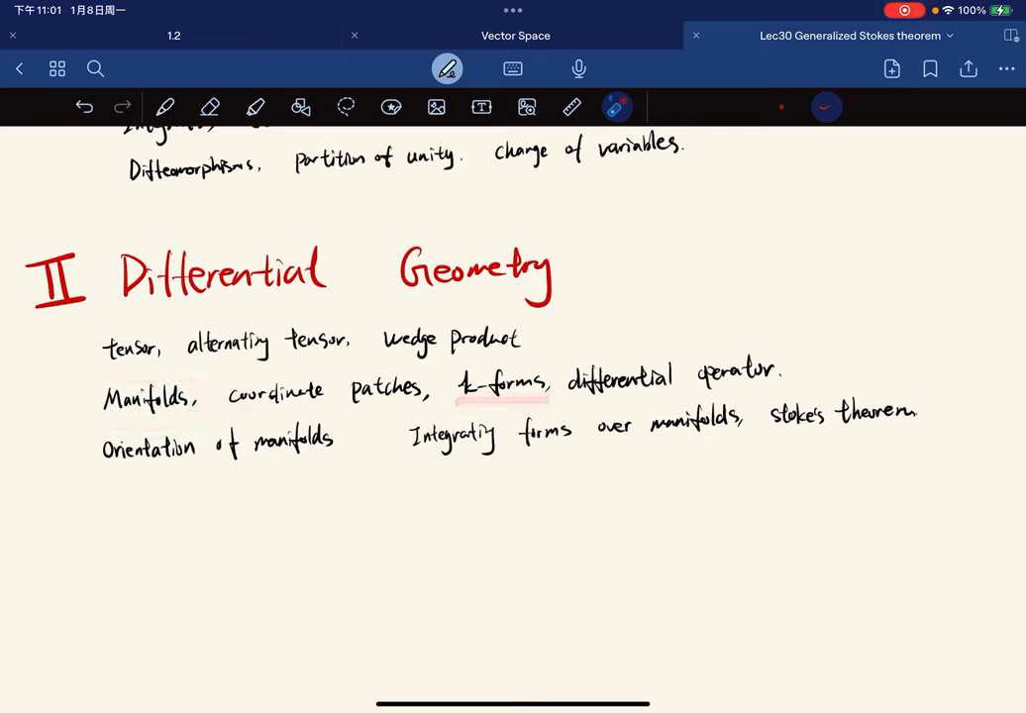
drag(559, 386, 783, 372)
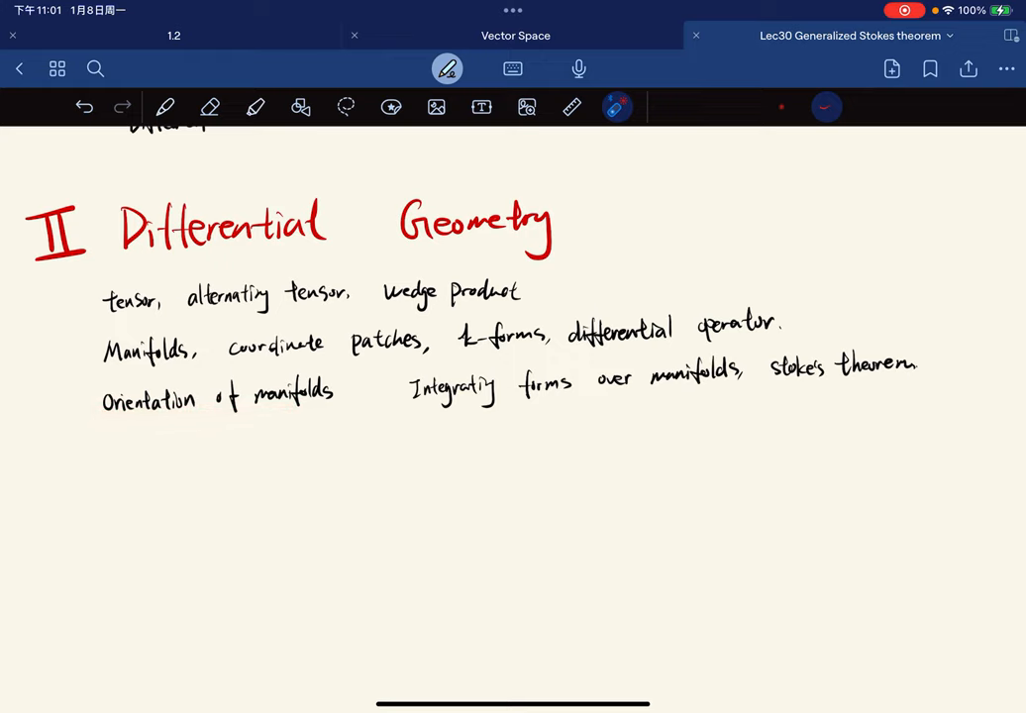
click(408, 408)
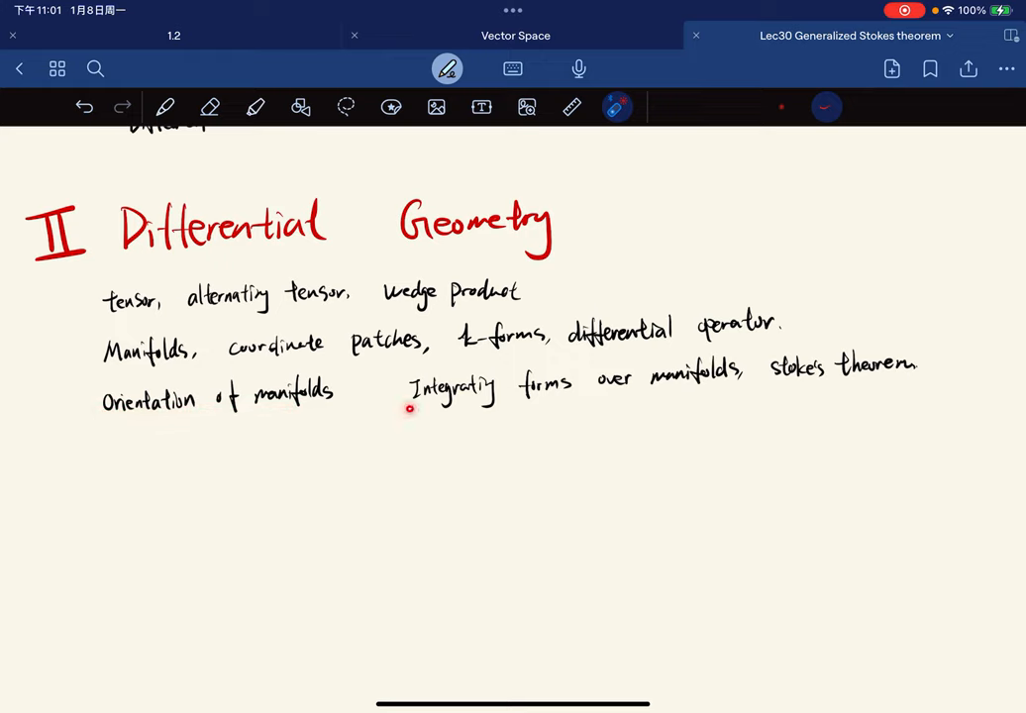
drag(412, 400, 614, 386)
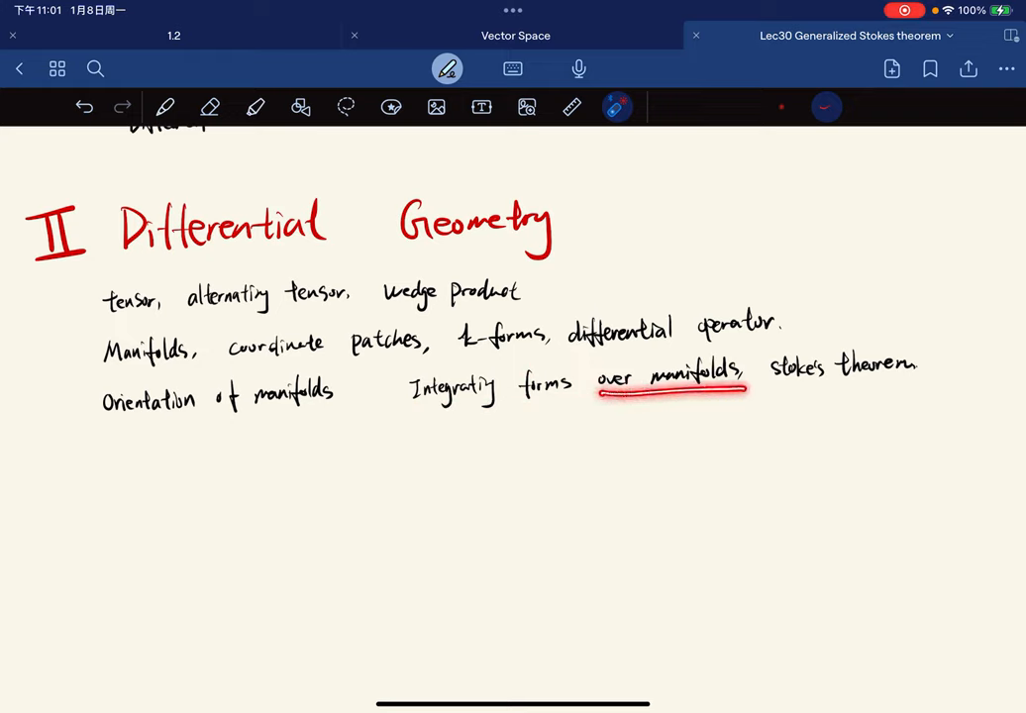
drag(594, 394, 749, 392)
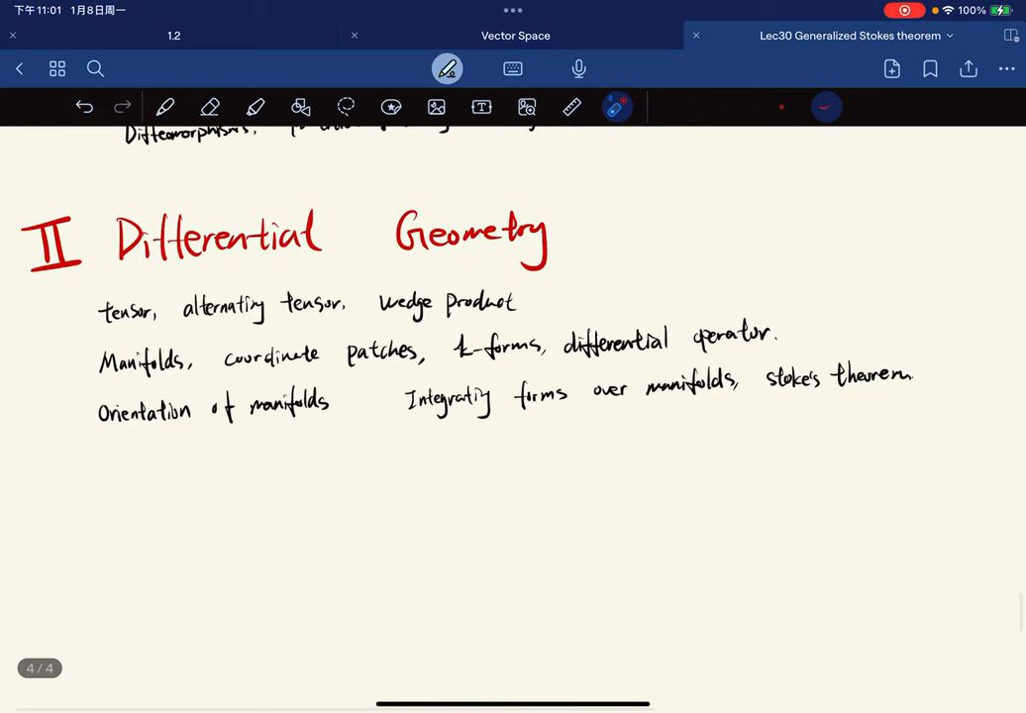
drag(95, 432, 327, 420)
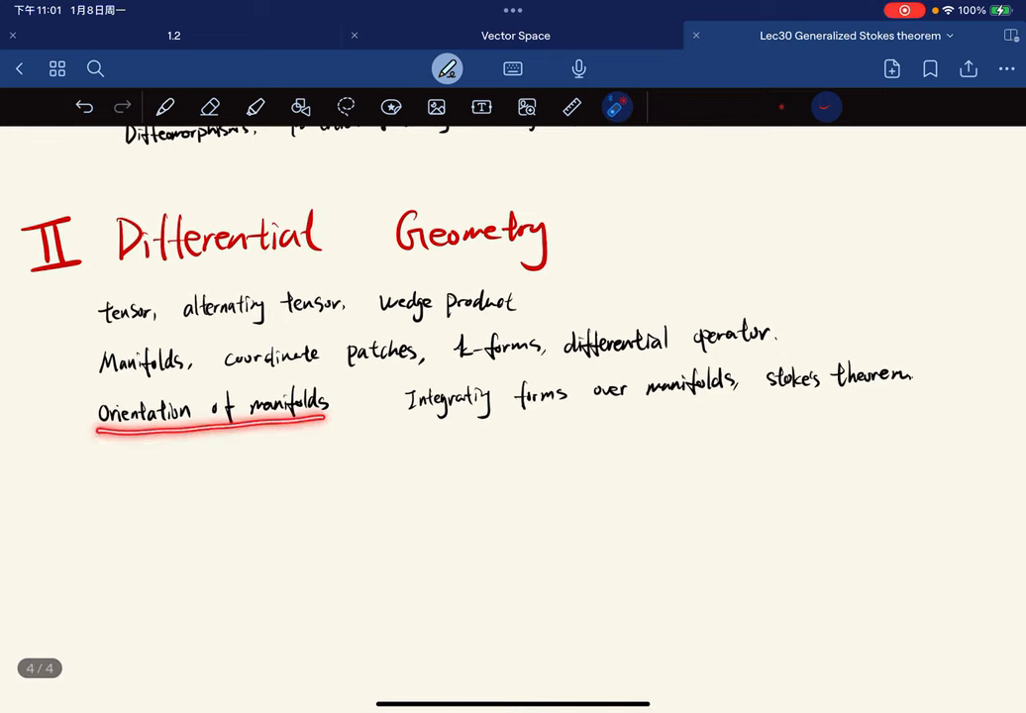
drag(761, 400, 859, 396)
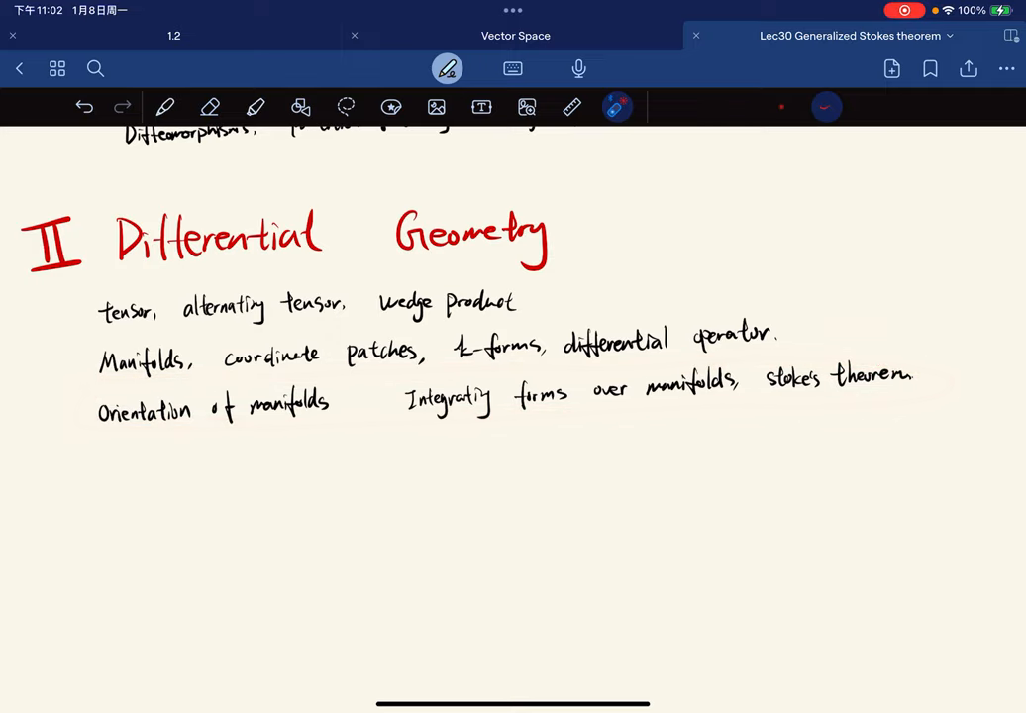
Step: Draw a red rectangle around the topics from Derivatives down to differential operator across both sections
scroll(down, 3)
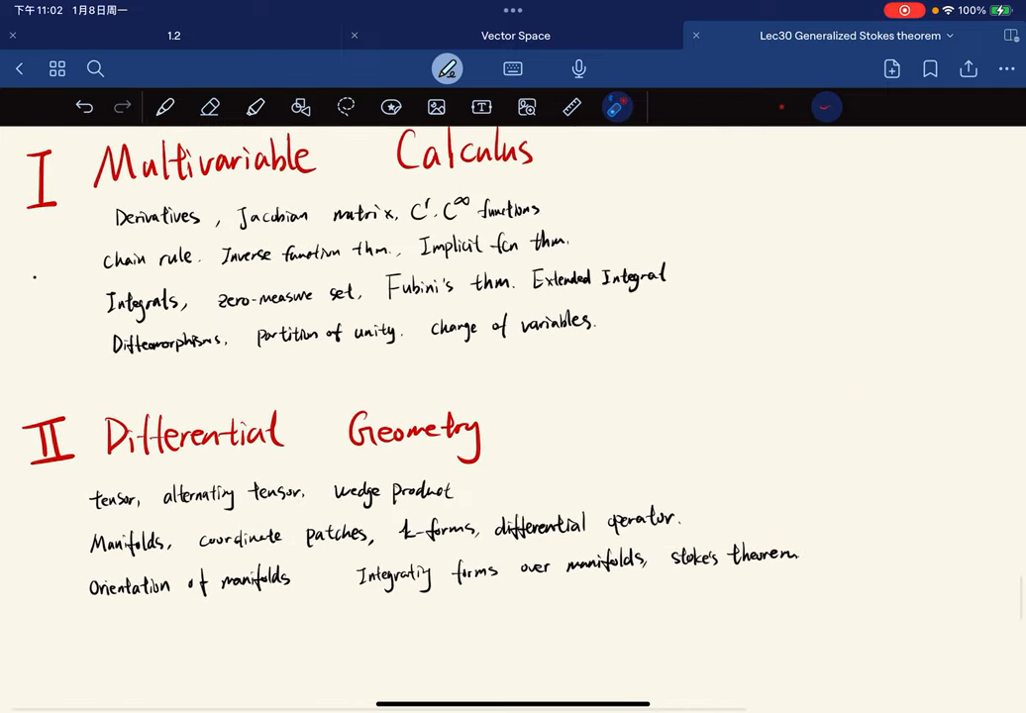
drag(554, 182, 69, 539)
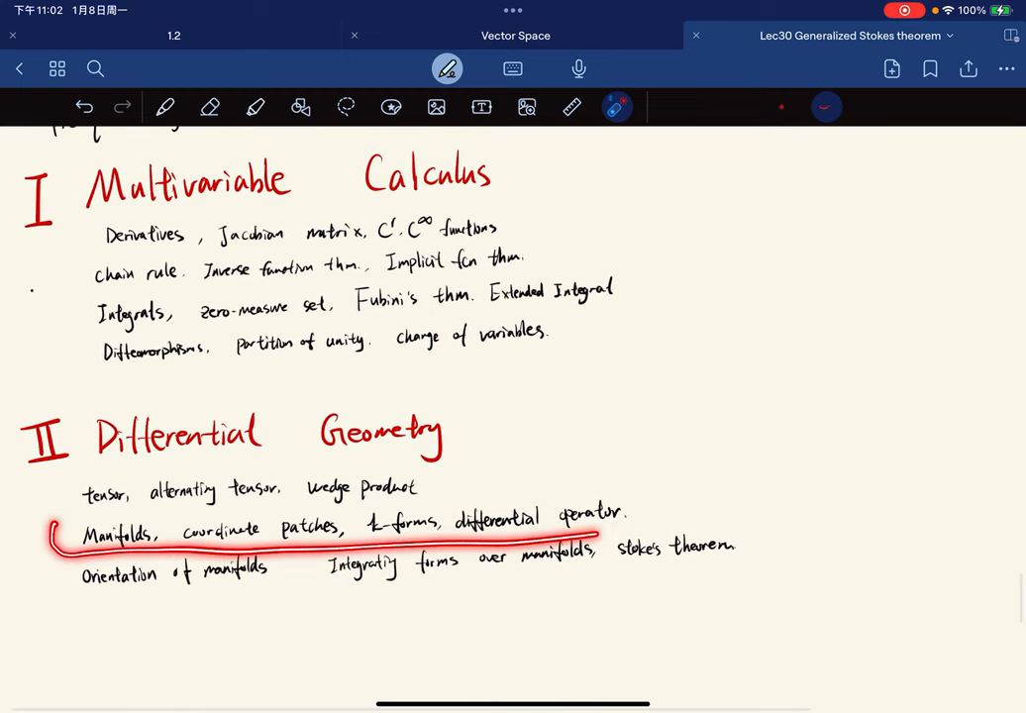
drag(60, 525, 674, 214)
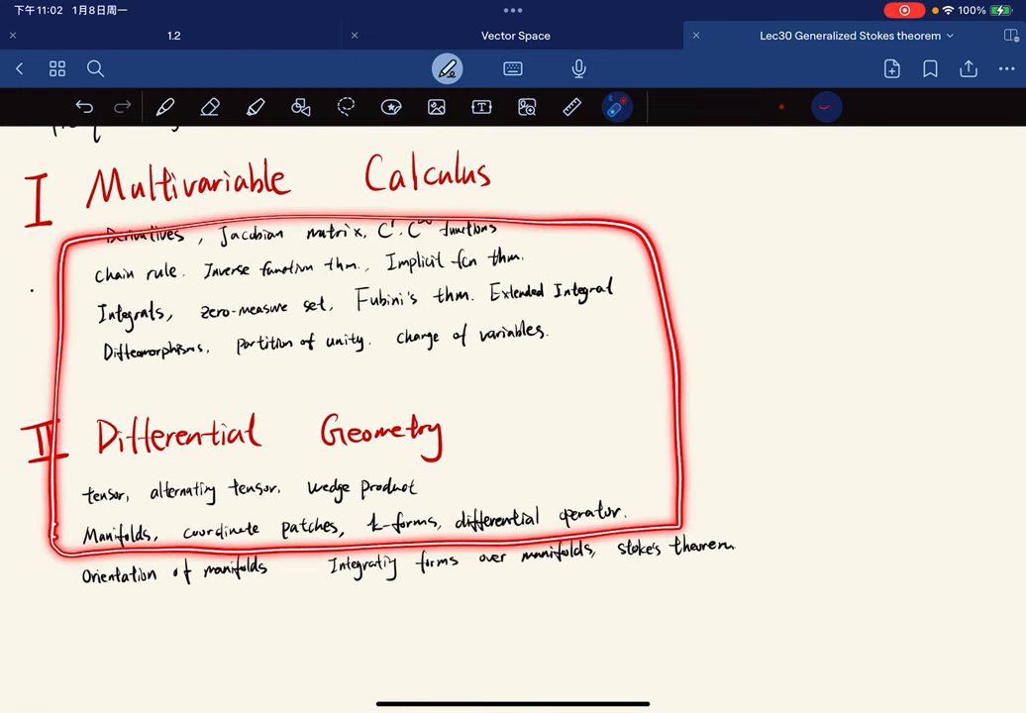